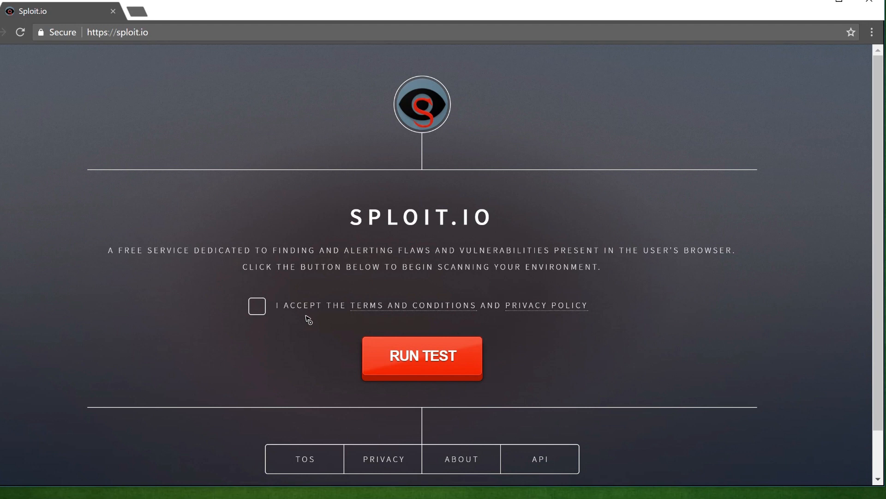
Step: Accept the terms and privacy policy and run the browser vulnerability test
click(257, 306)
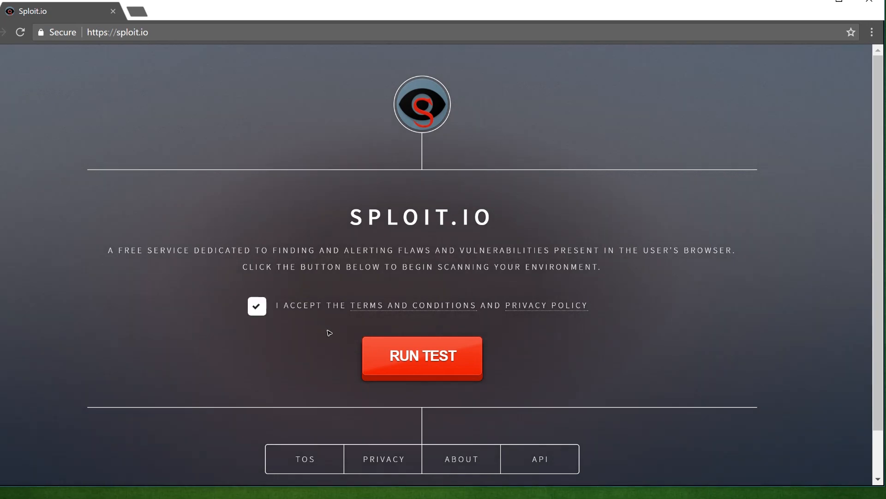
click(422, 356)
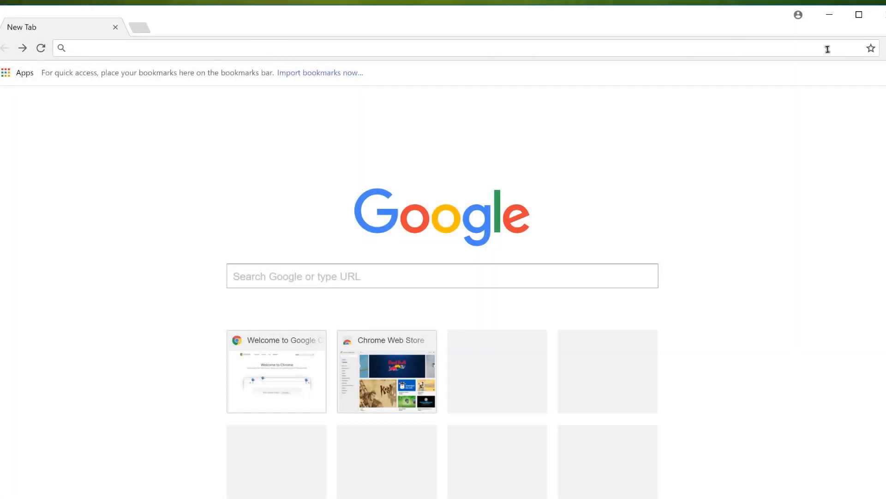
Step: Reach Chrome's Settings page from the three-dot menu
click(882, 48)
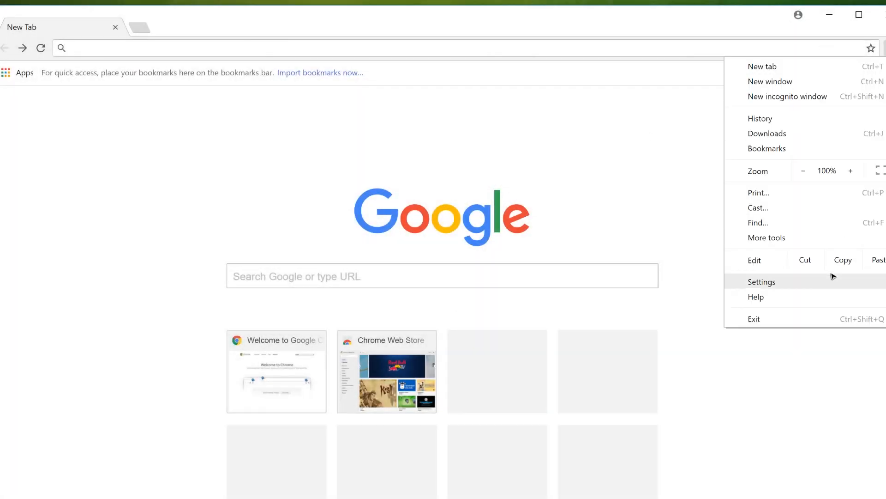
click(761, 281)
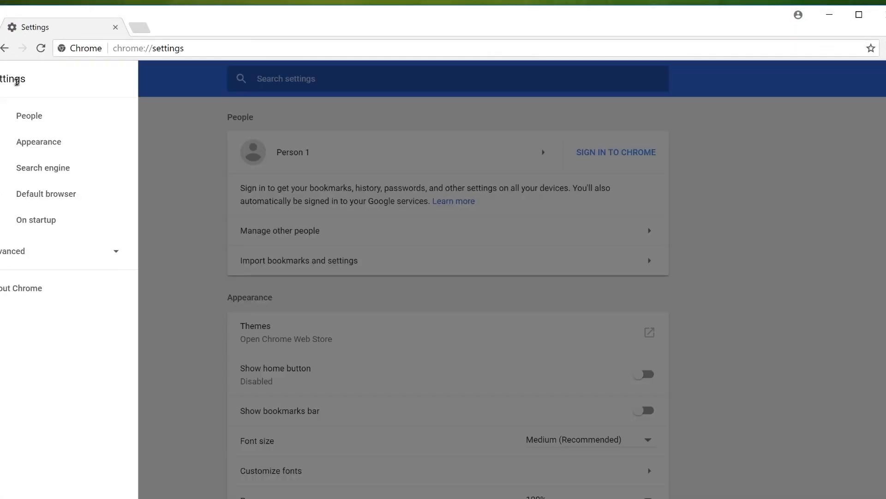
click(20, 287)
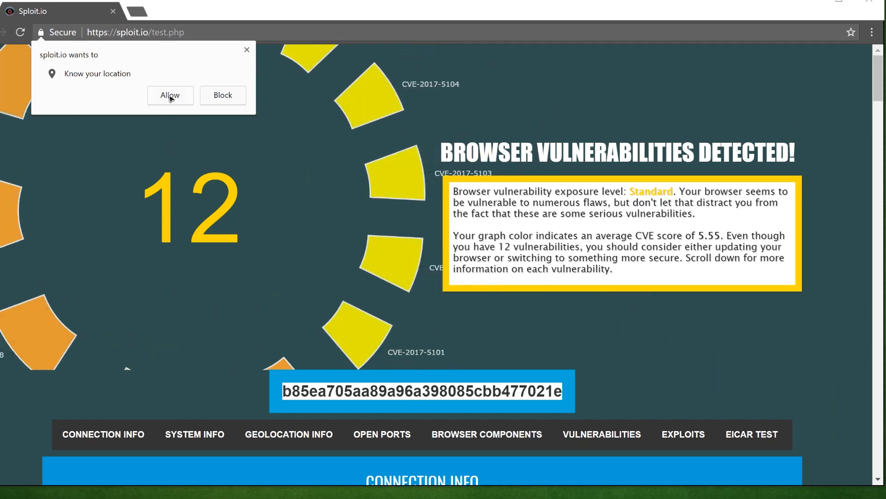
Step: Allow location access and scroll the report down to the Chrome 60 vulnerabilities table
click(169, 95)
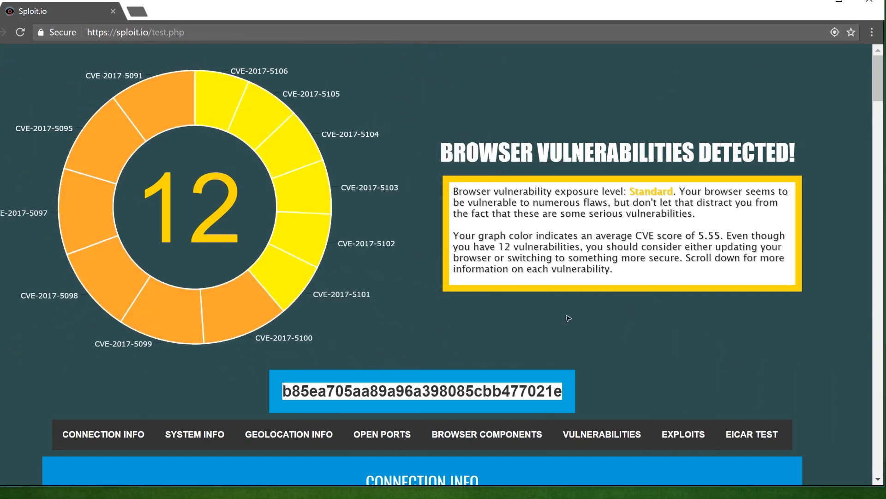
mouse_move(303, 229)
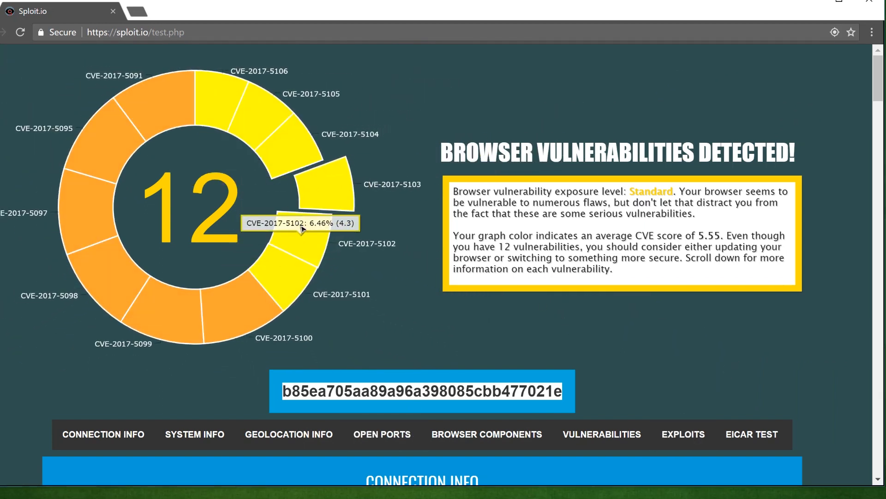
scroll(down, 3)
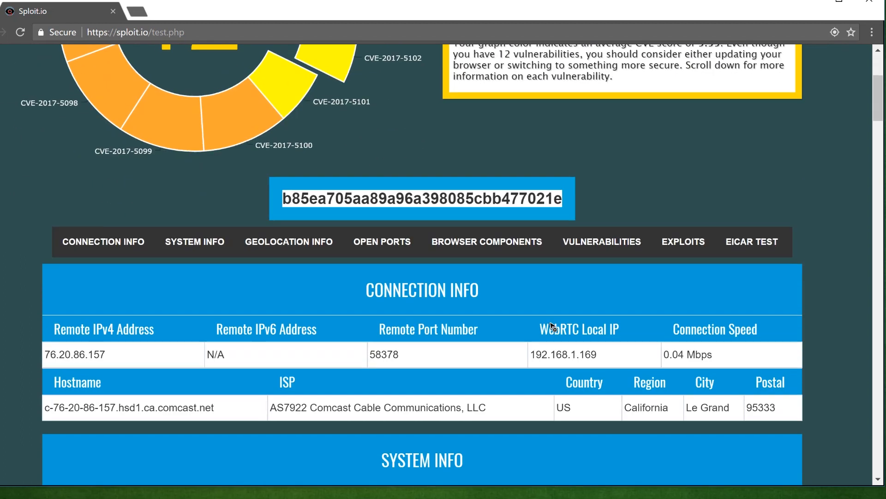
scroll(down, 3)
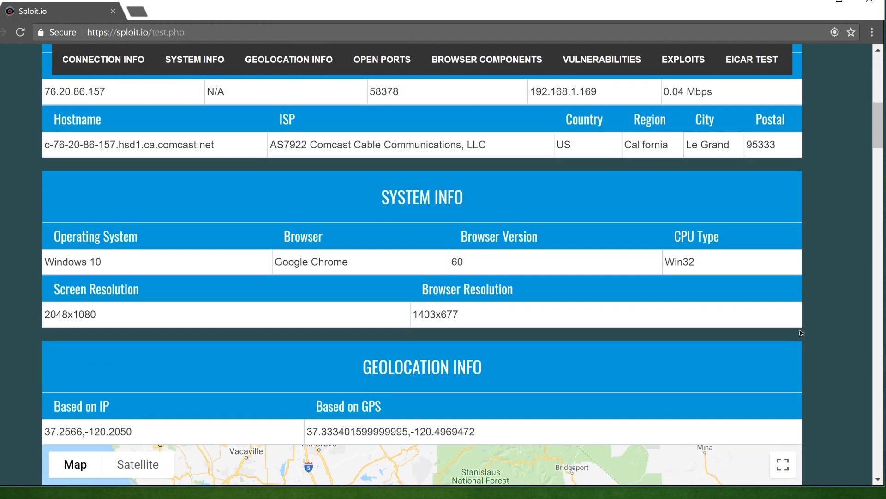
scroll(down, 3)
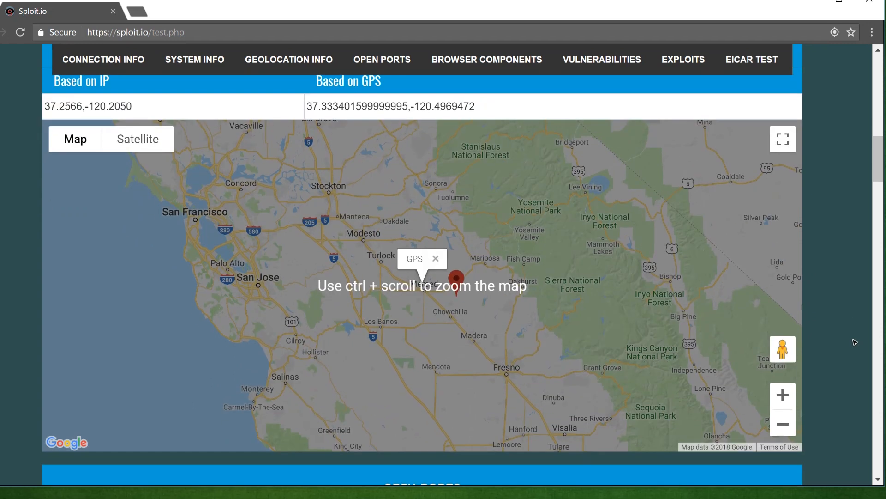
scroll(down, 3)
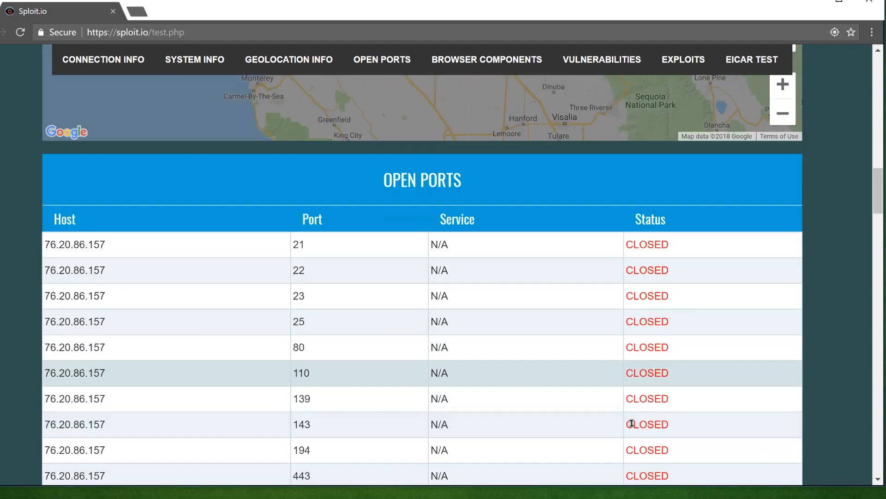
scroll(down, 3)
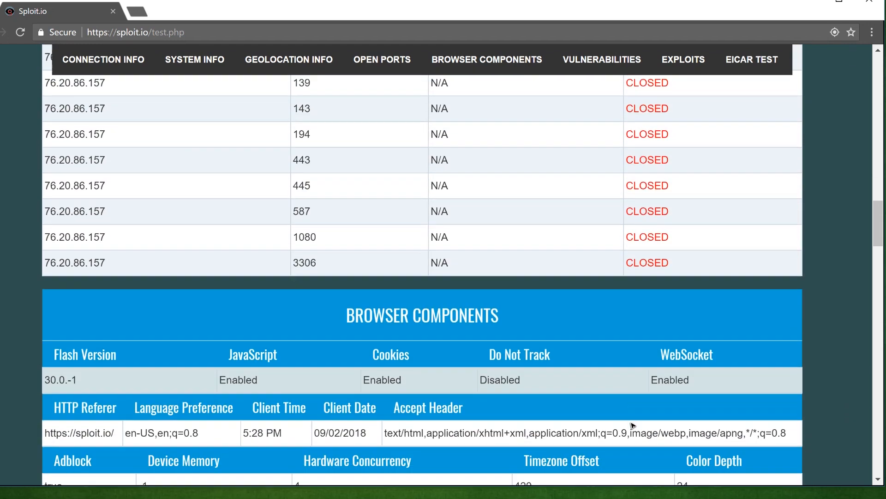
scroll(down, 3)
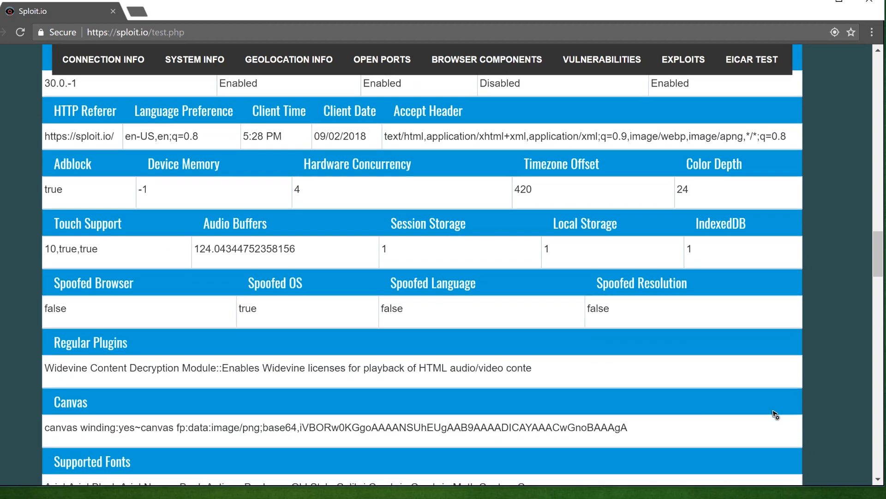
click(601, 59)
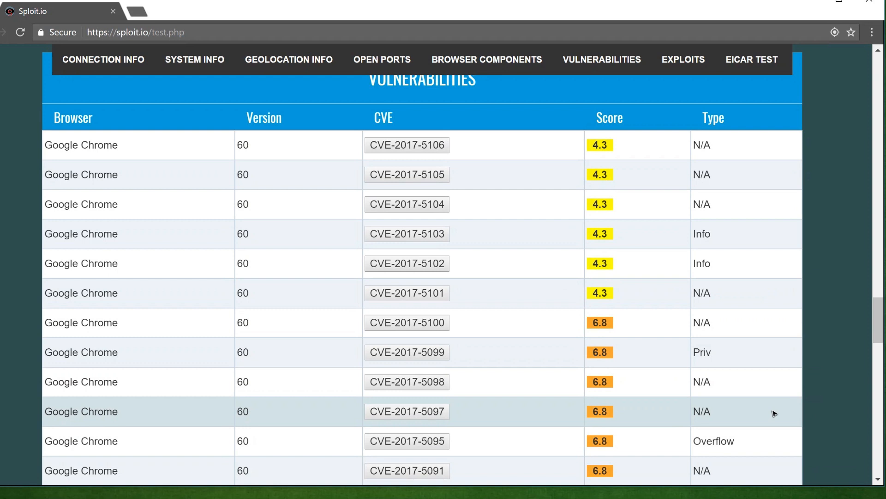
Step: Read the CVE-2017-5104 and CVE-2017-5100 descriptions, then view the CVE score bar chart
scroll(down, 3)
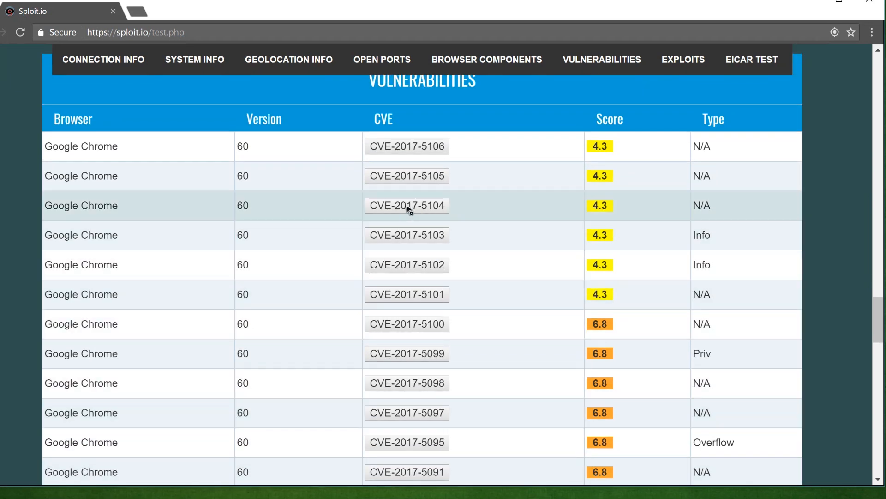
click(406, 205)
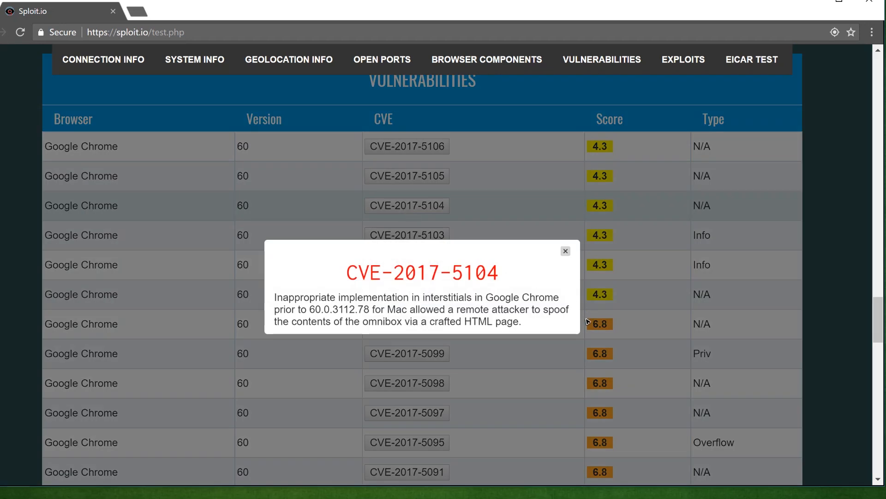
click(565, 251)
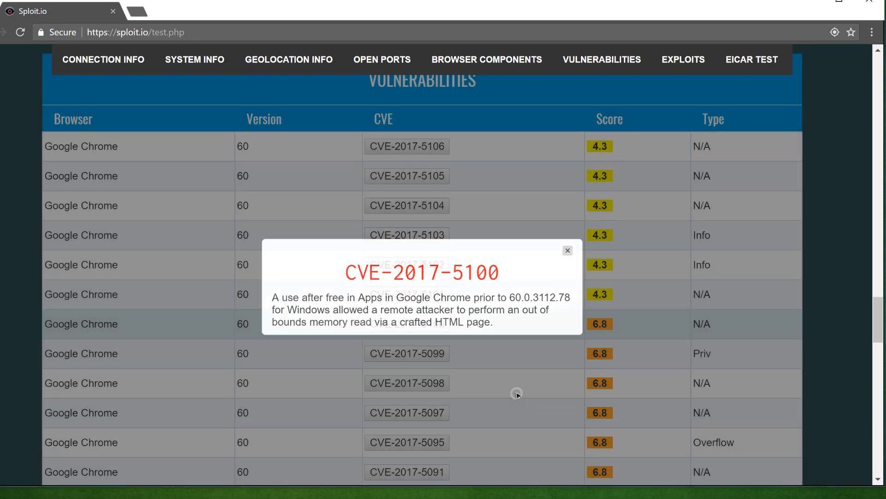
click(567, 250)
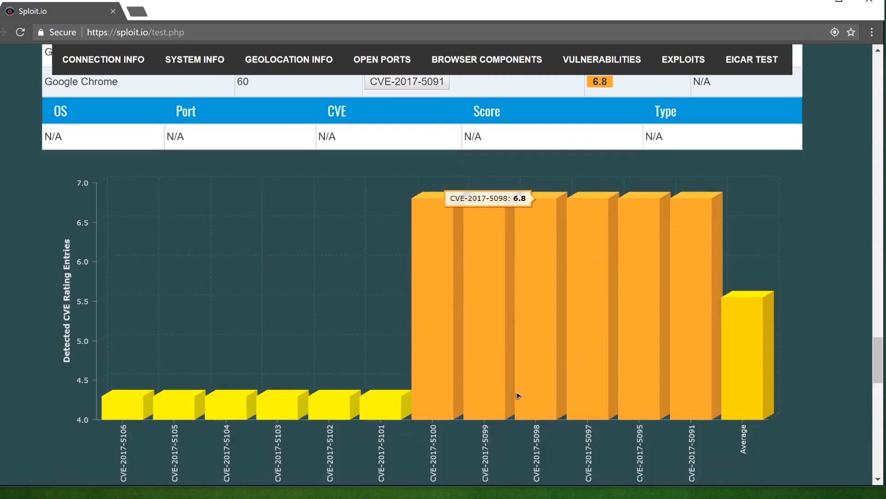
scroll(down, 3)
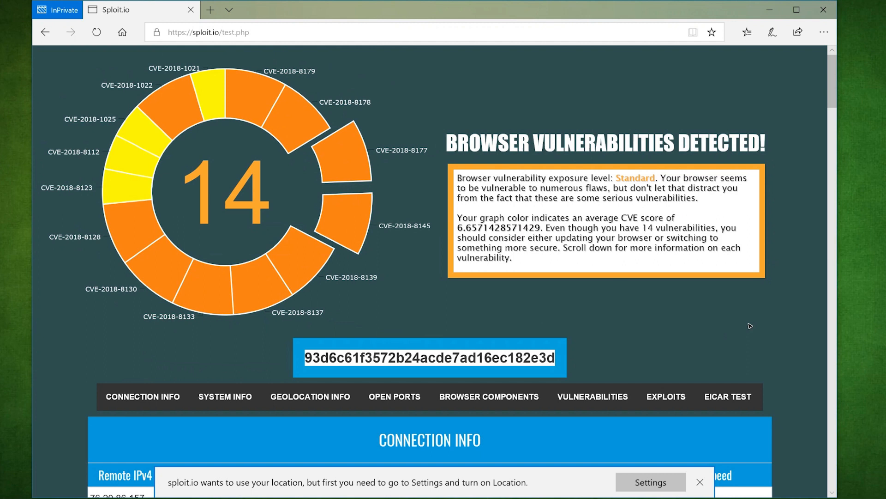
Step: Scroll the Edge report from the 14-vulnerability chart down to System Info showing Microsoft Edge 17
scroll(down, 3)
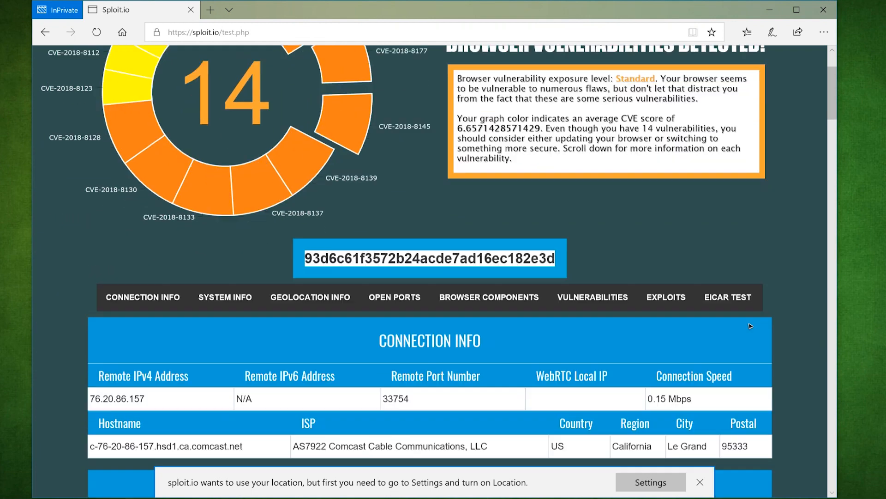
scroll(down, 3)
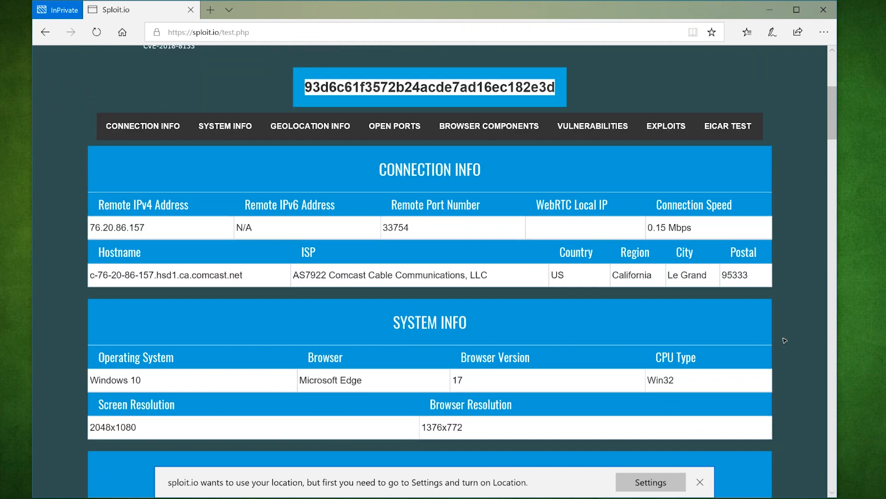
scroll(down, 3)
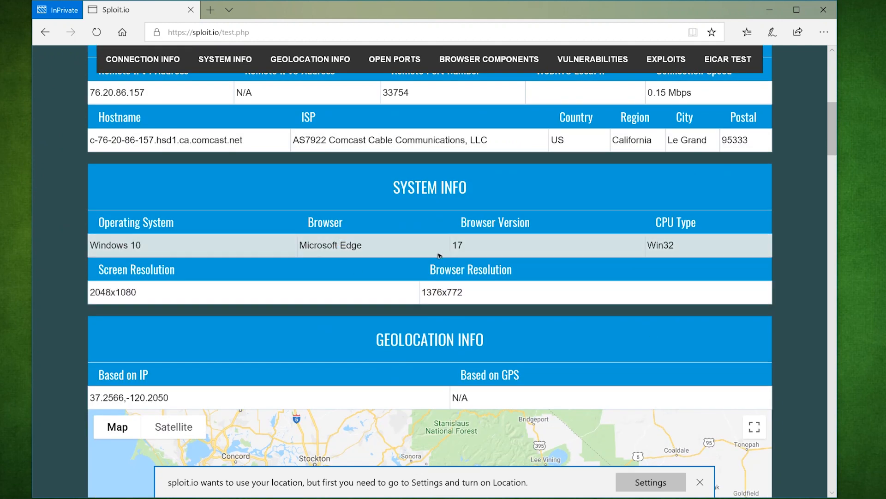
double_click(457, 245)
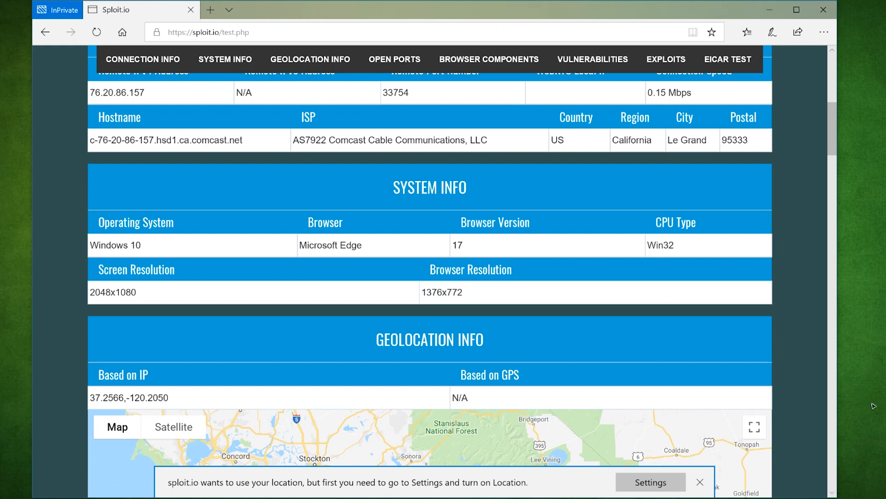
mouse_move(805, 385)
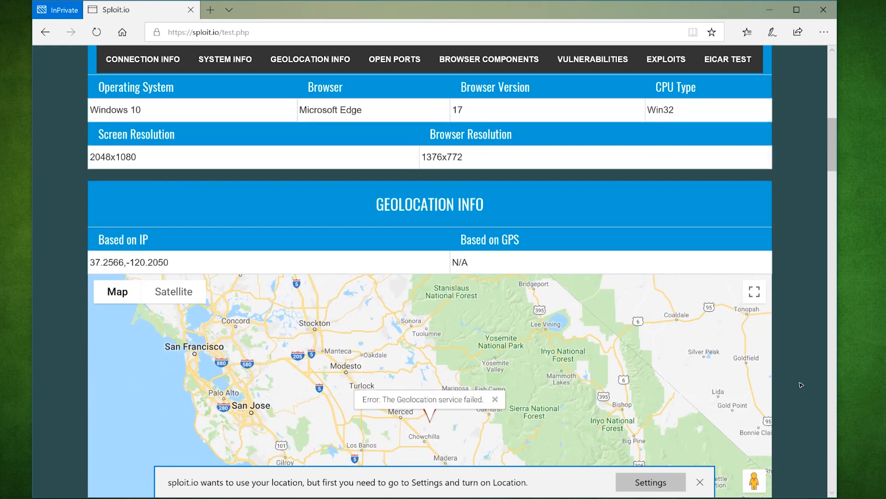
Step: Scroll the Edge report through Browser Components and Geolocation Info
scroll(down, 3)
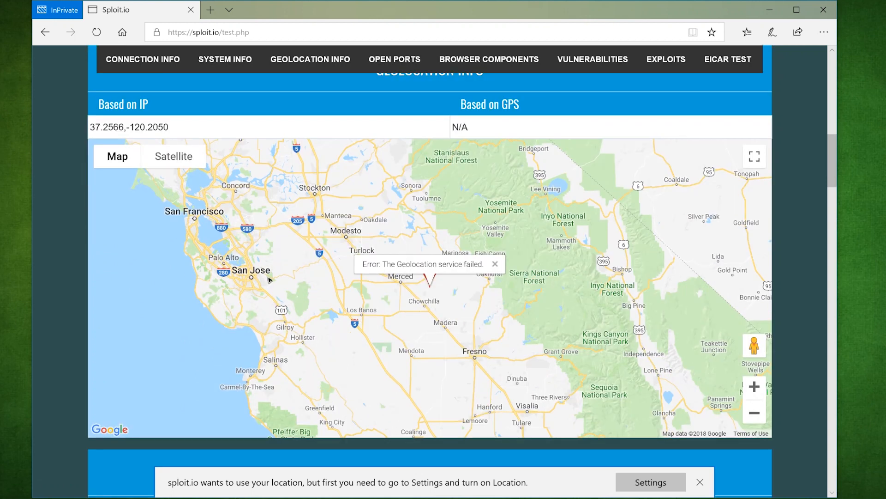
mouse_move(452, 266)
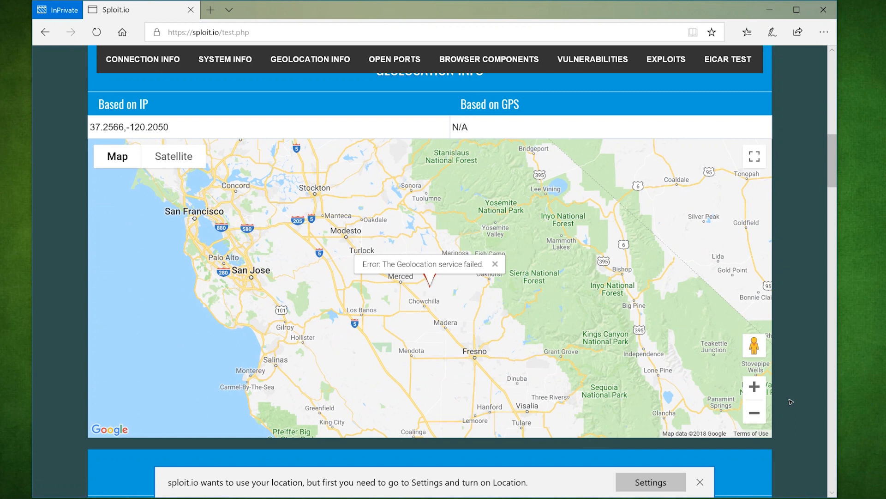
scroll(down, 3)
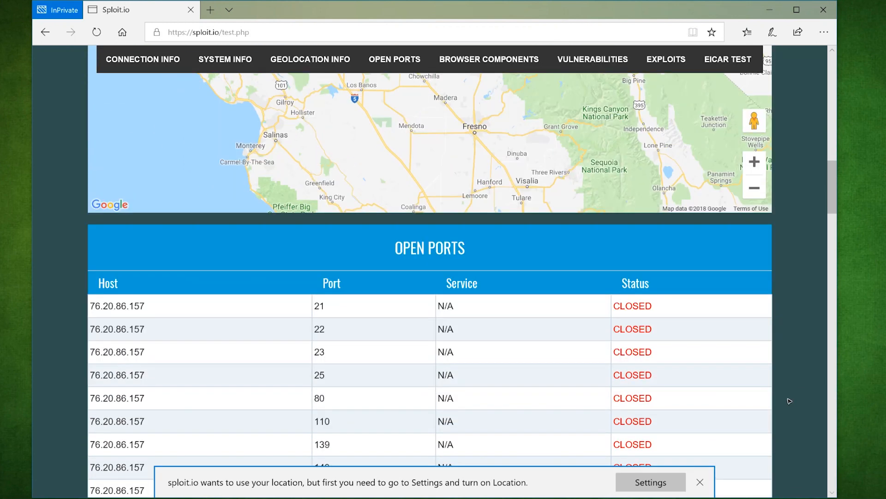
scroll(down, 3)
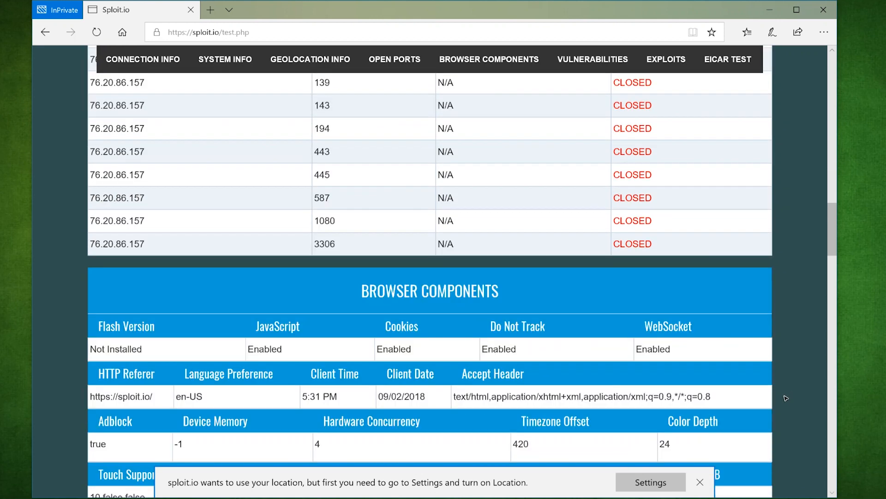
scroll(down, 3)
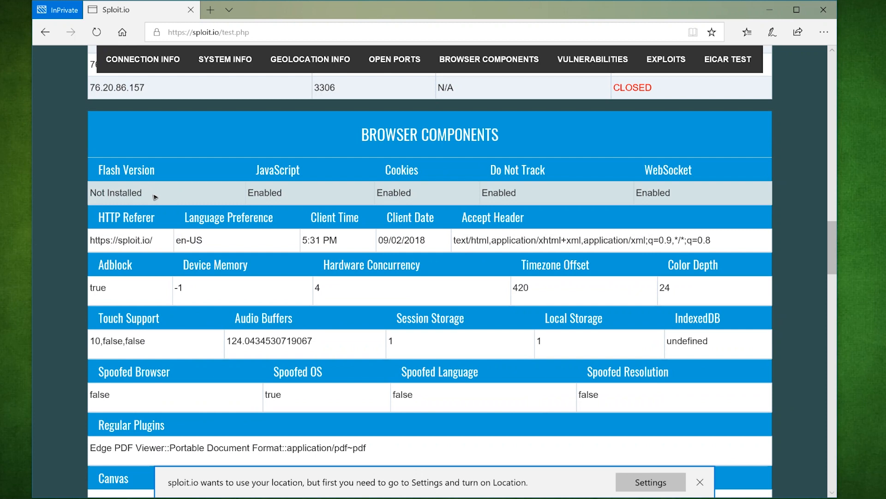
double_click(116, 193)
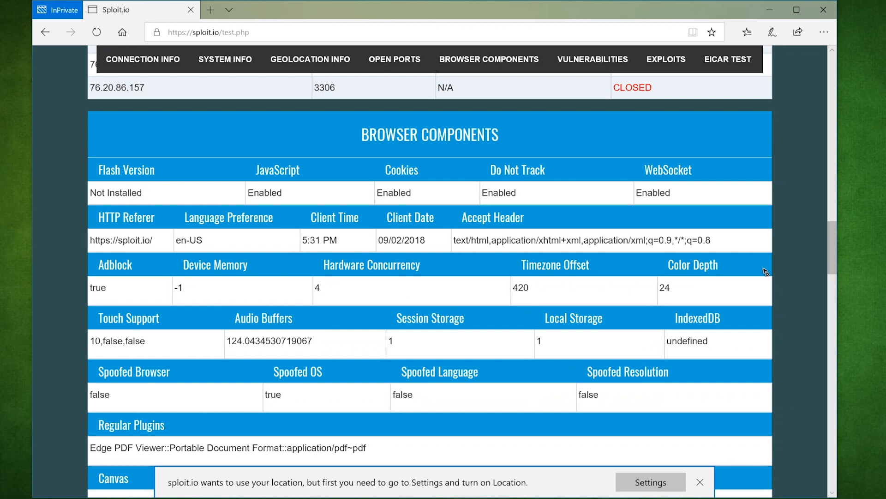
Step: Return to the report top showing the 14-vulnerability summary and the unique fingerprint hash
scroll(down, 3)
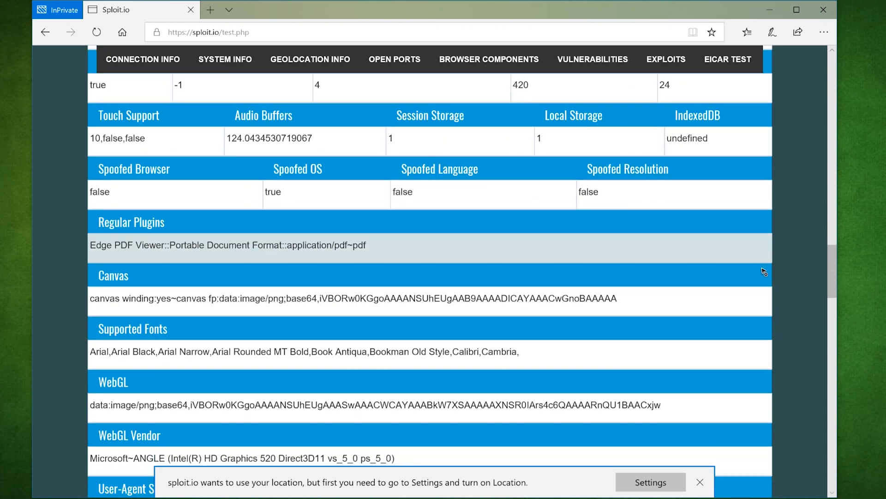
scroll(down, 3)
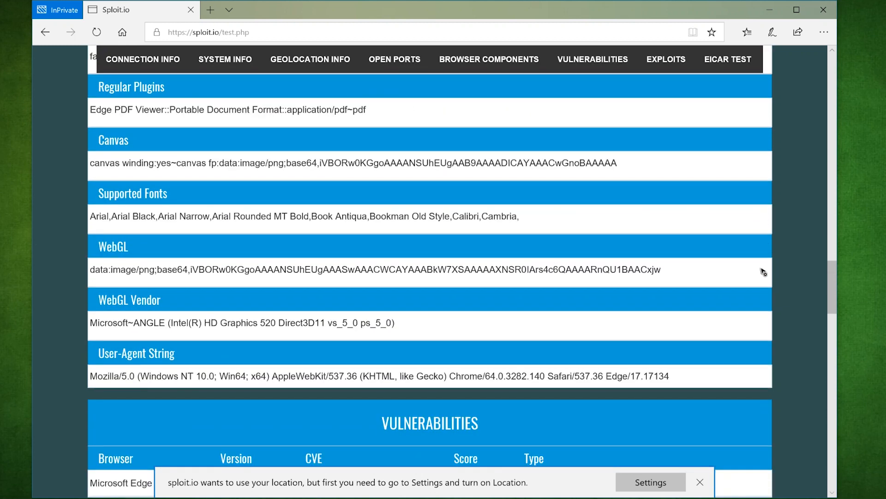
drag(260, 322, 358, 322)
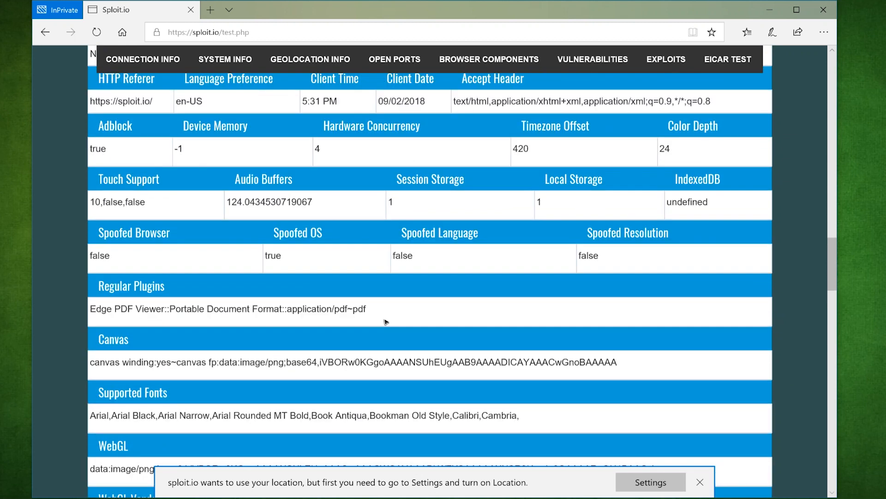
click(309, 59)
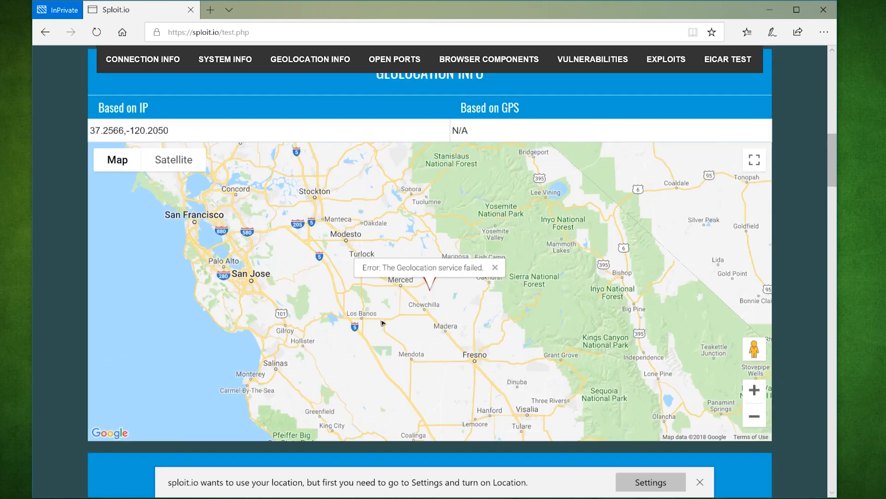
click(593, 59)
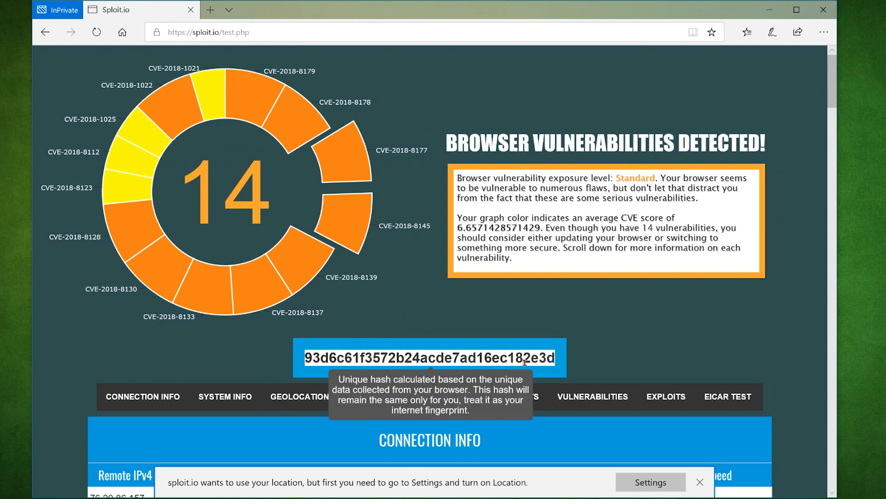
Step: Search CVE-2018-8178 on Bing from Edge's vulnerabilities table and open the portal.msrc.microsoft.com result
scroll(down, 3)
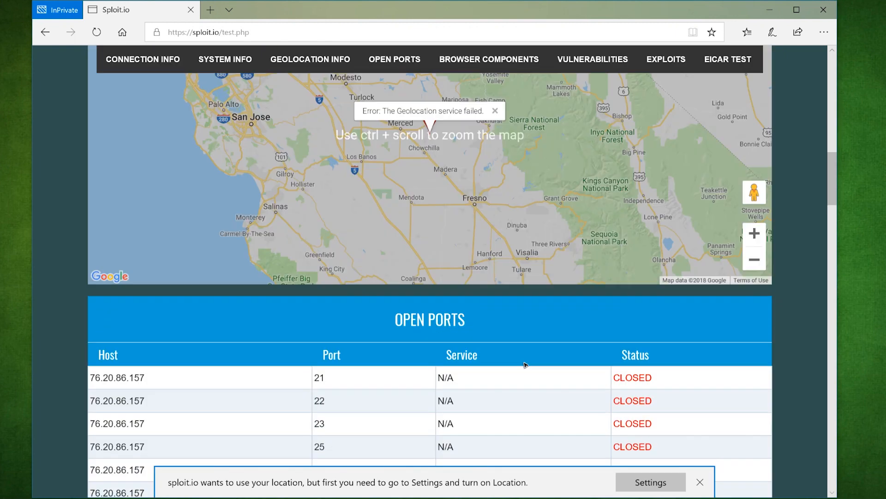
click(593, 59)
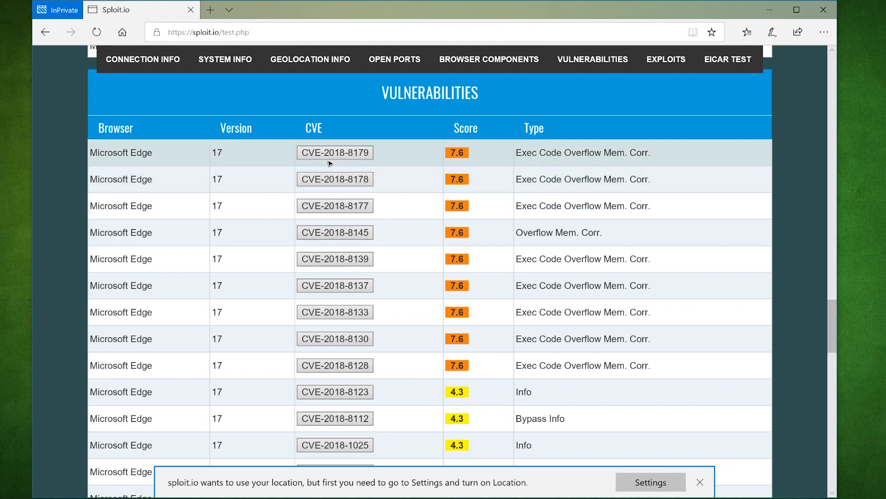
click(334, 178)
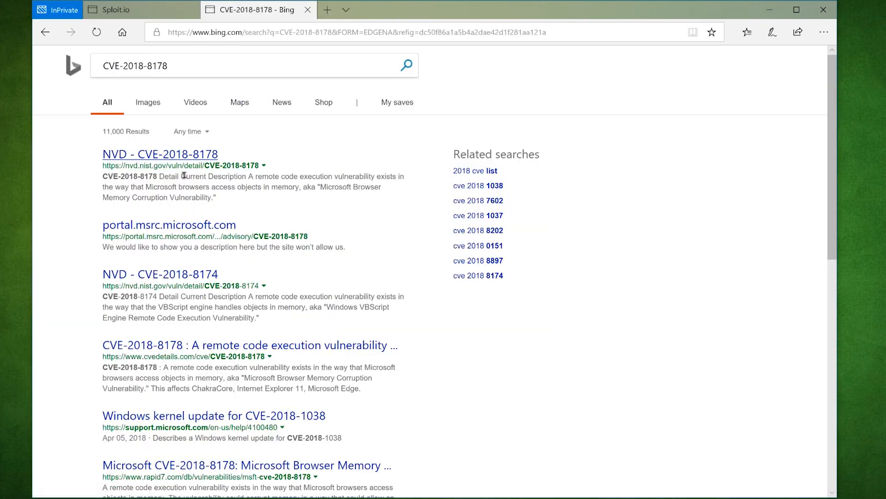
click(169, 225)
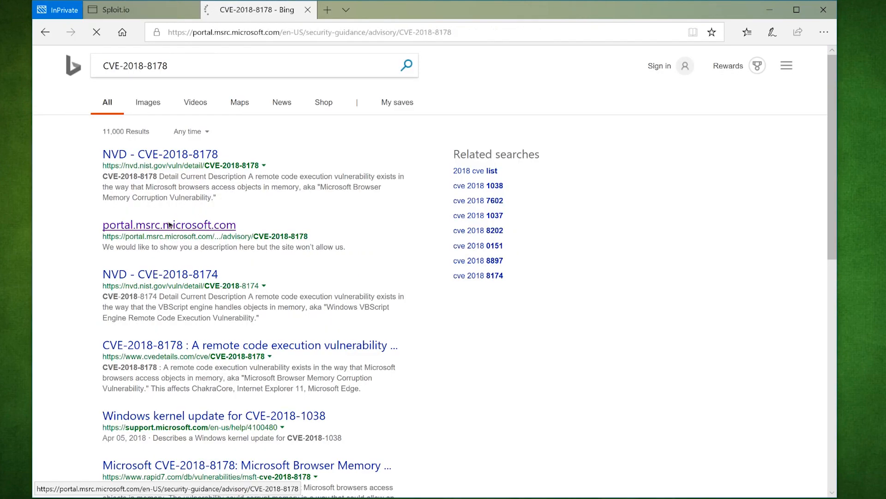
click(169, 225)
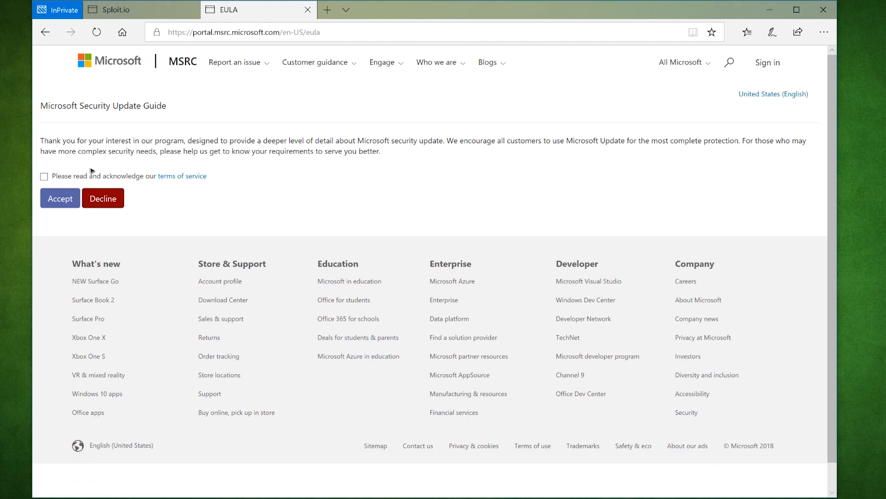
Step: Accept the guide terms and read the CVE-2018-8178 advisory's Edge rows and Workarounds section
click(60, 198)
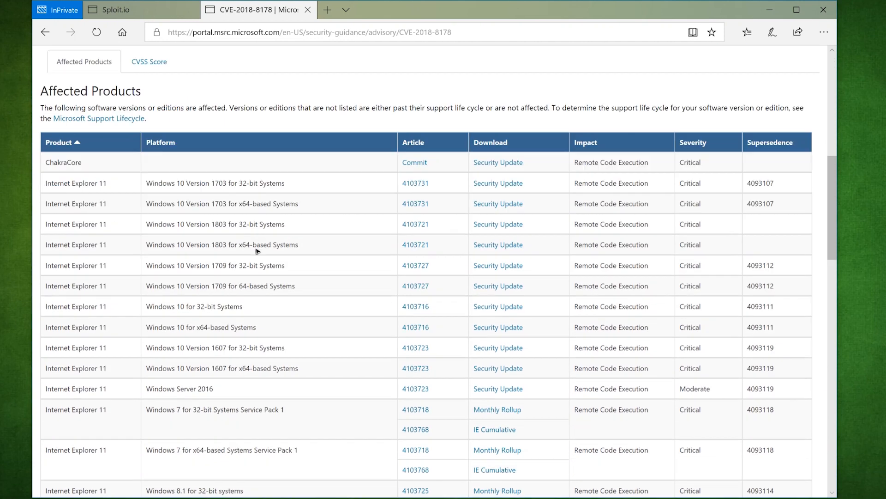
scroll(down, 3)
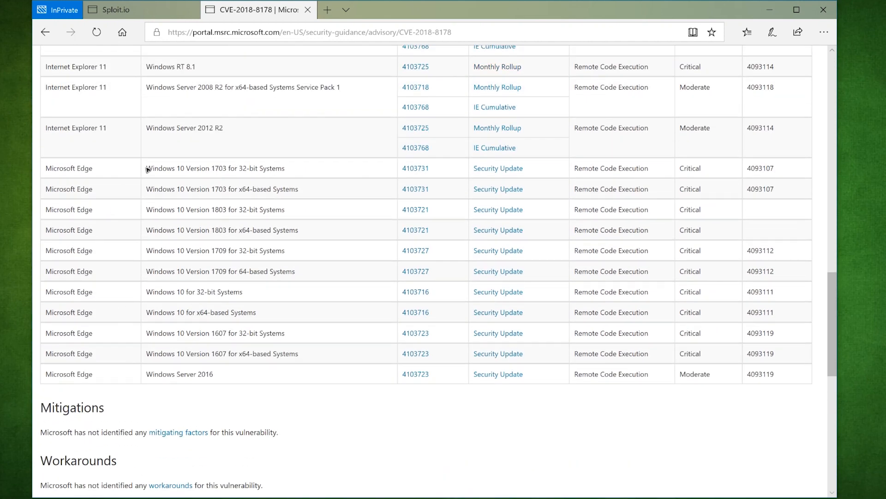
scroll(down, 3)
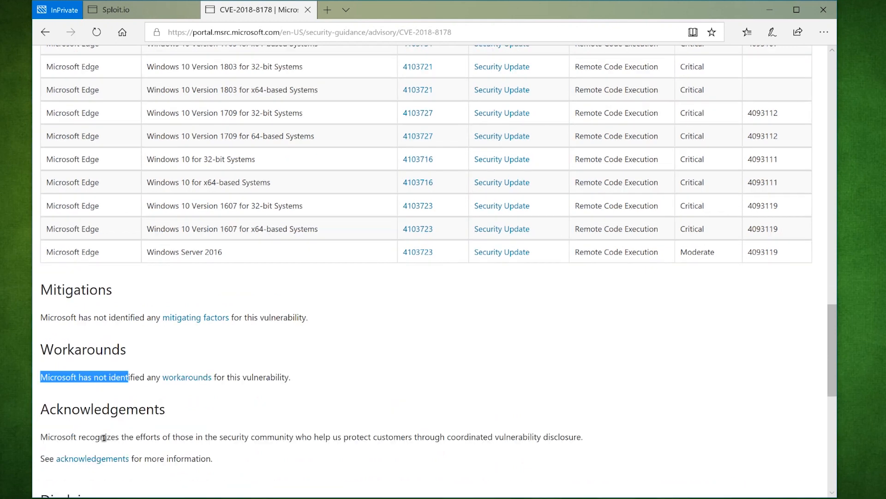
scroll(down, 3)
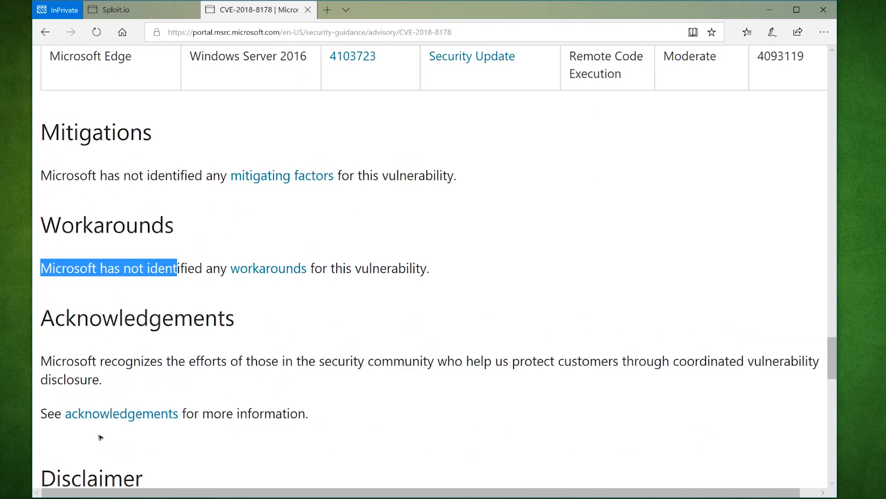
click(293, 252)
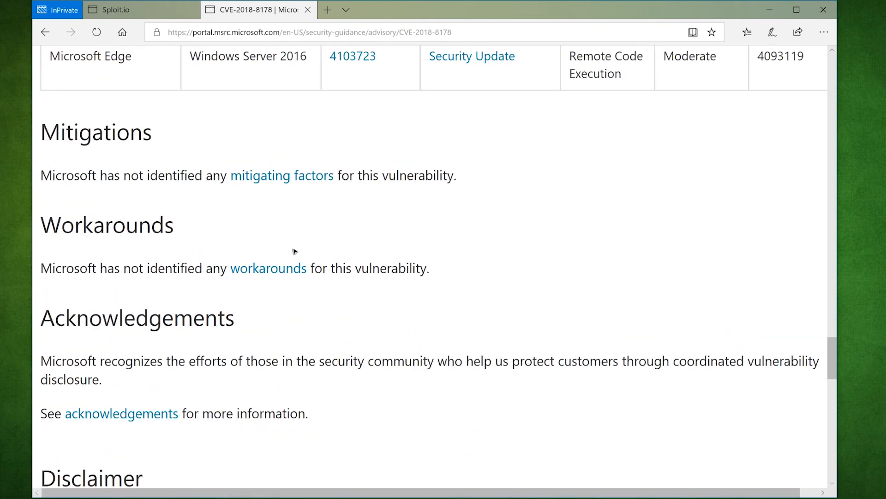
click(113, 9)
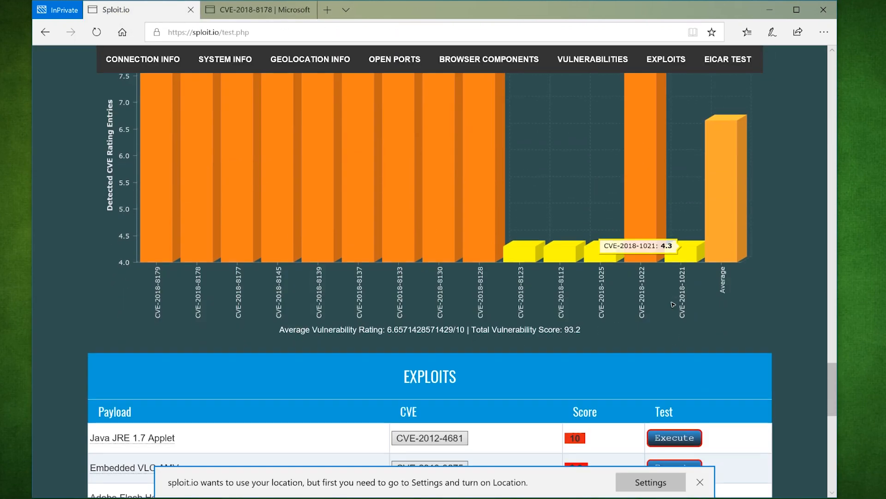
Step: Switch back to the Sploit.io tab showing the CVE score chart and Exploits table
click(728, 59)
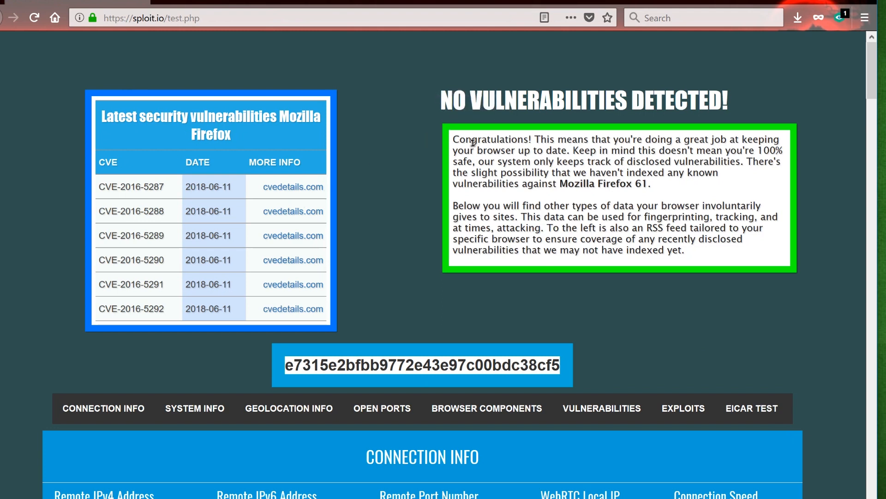
mouse_move(487, 184)
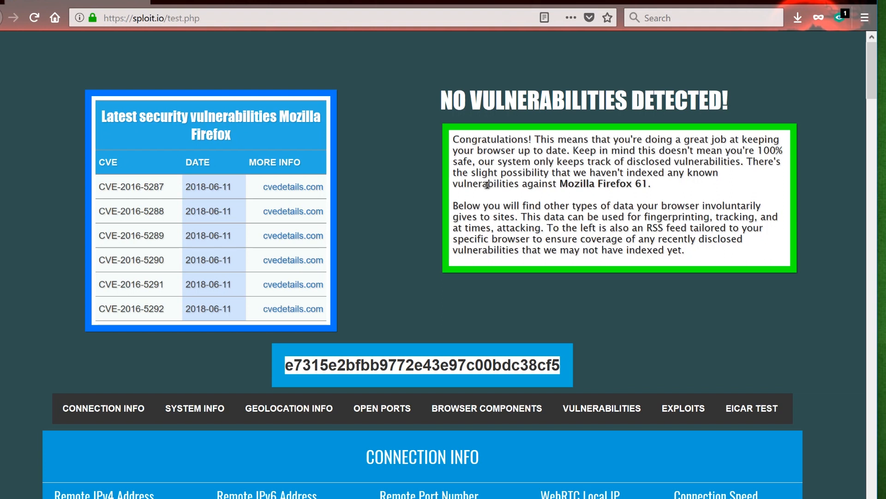
mouse_move(534, 217)
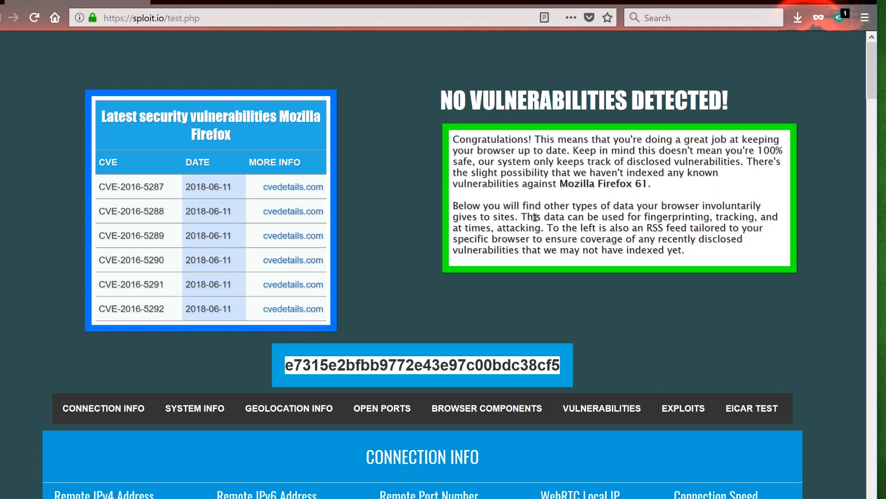
mouse_move(215, 322)
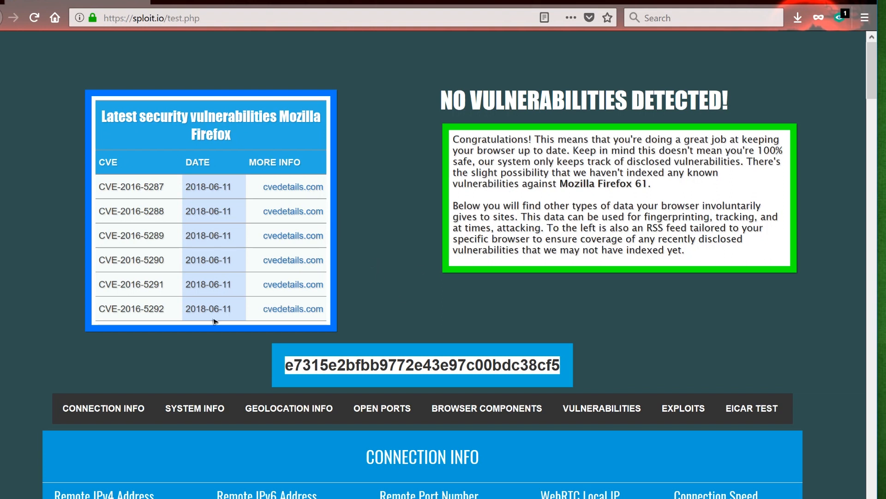
mouse_move(143, 304)
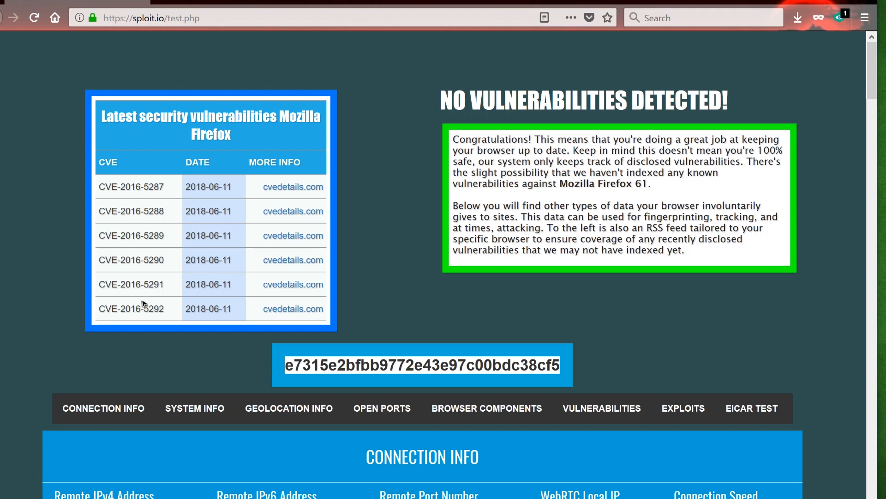
mouse_move(234, 202)
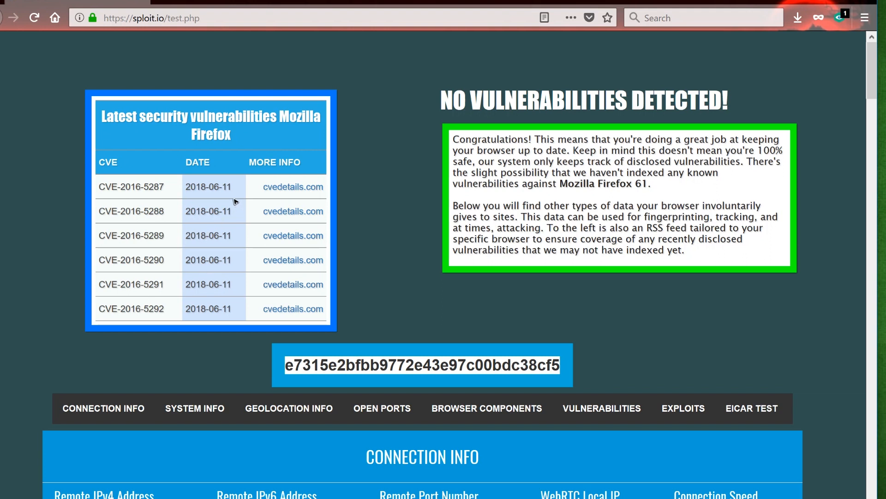
Step: View the Firefox 61 No Vulnerabilities Detected panel and its unique fingerprint hash explanation
double_click(210, 187)
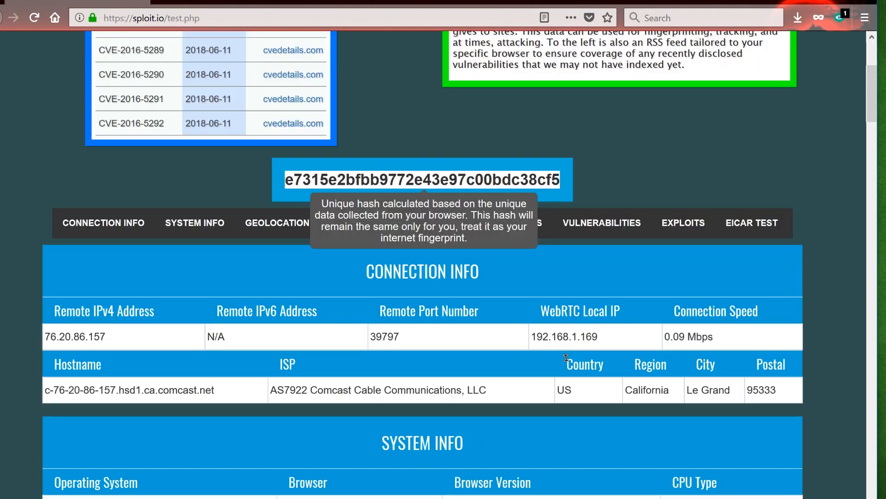
Step: Review Firefox's open ports, fingerprint components, empty vulnerabilities table, exploits and EICAR test files
scroll(down, 3)
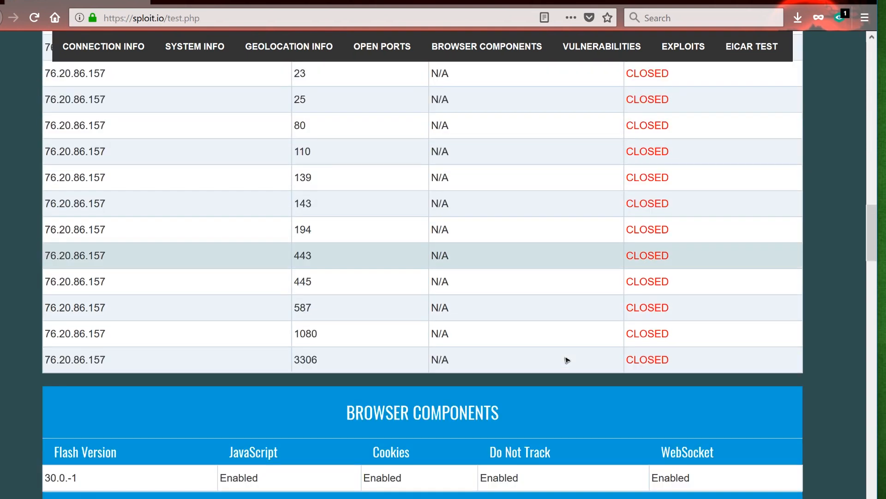
scroll(down, 3)
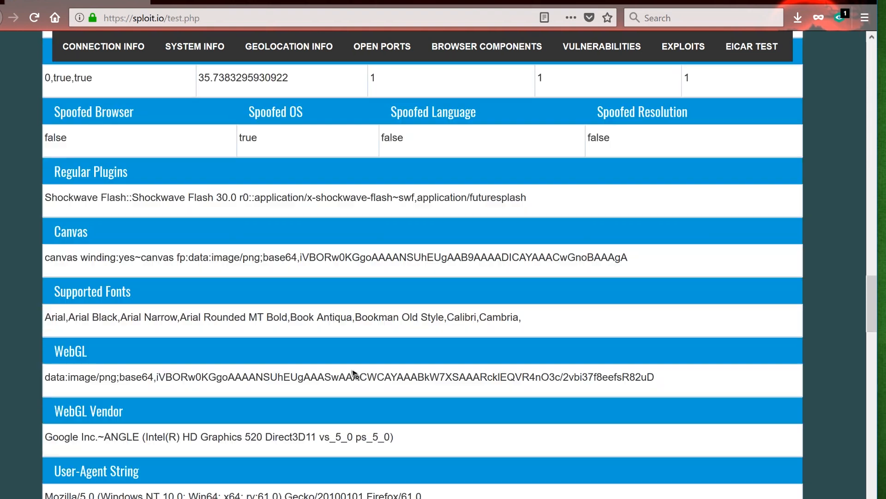
scroll(down, 3)
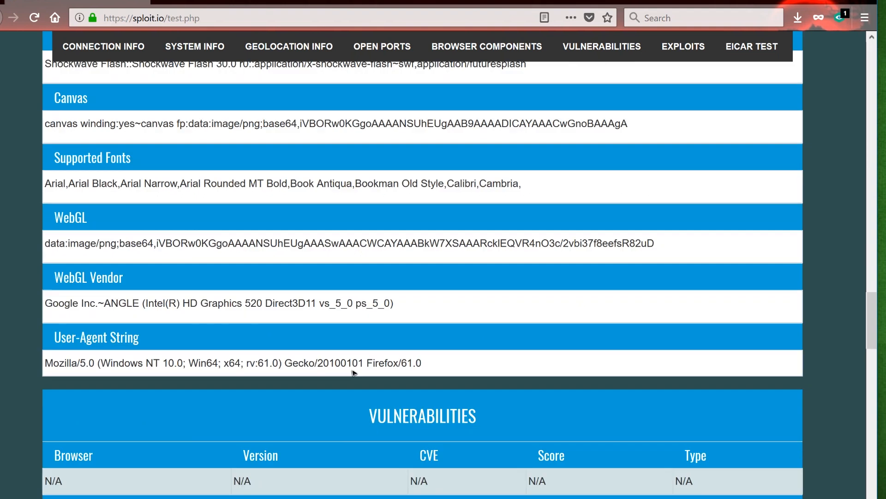
scroll(up, 3)
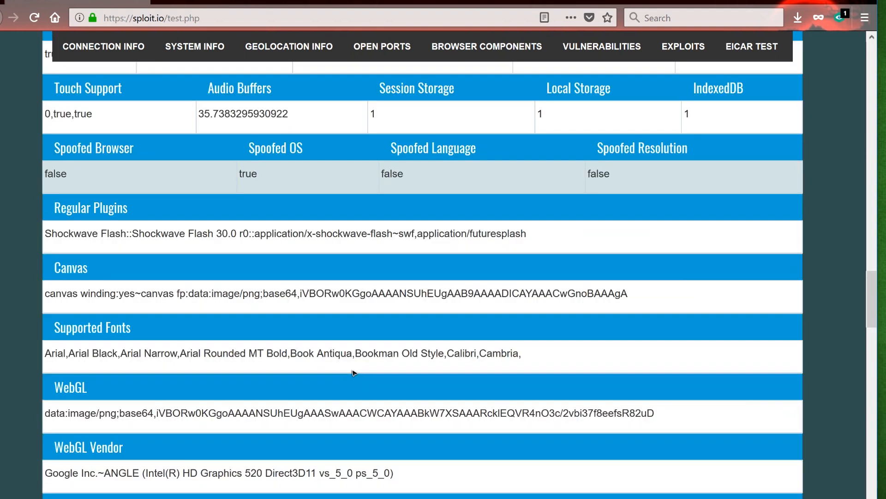
click(682, 46)
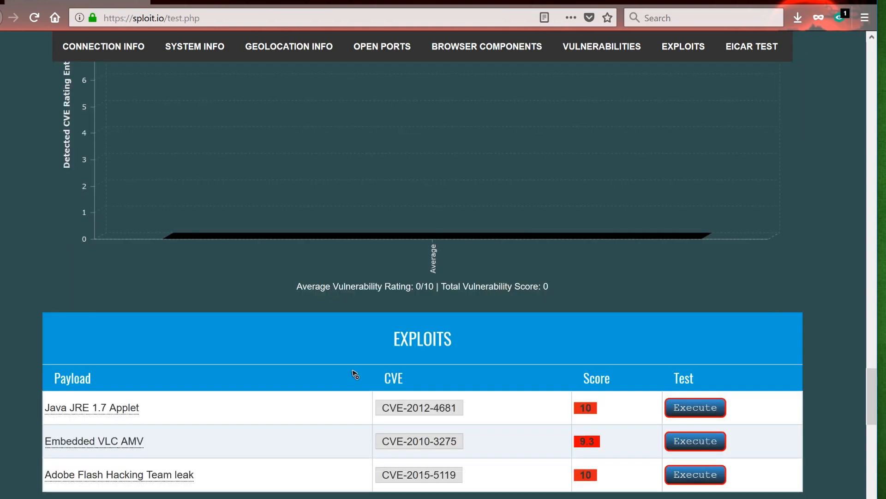
click(751, 46)
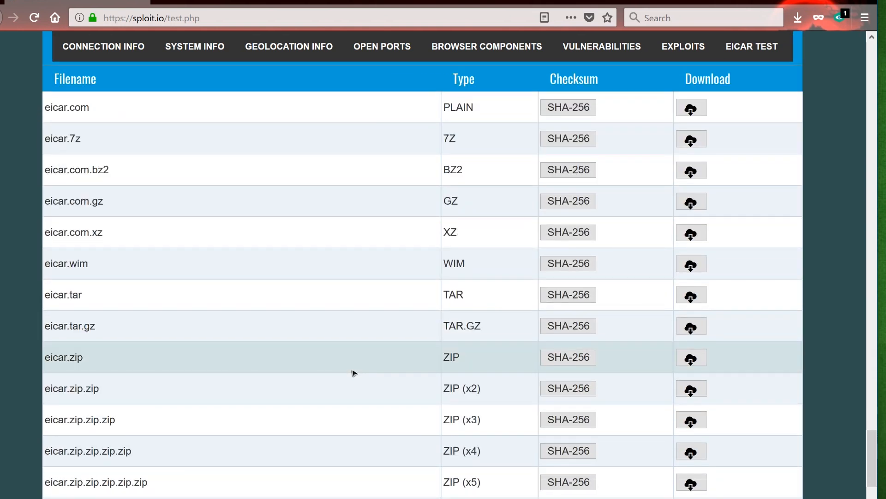